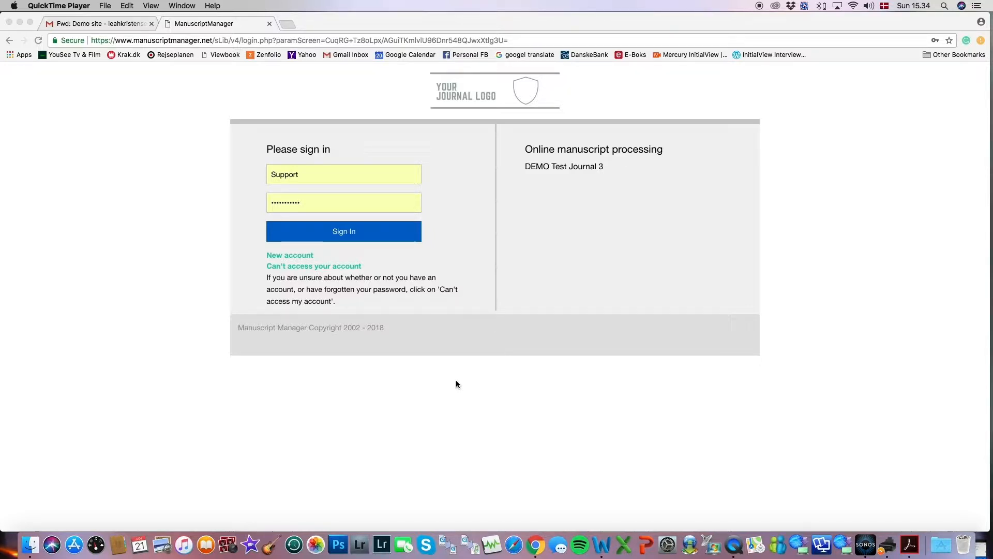
- Sign in with the entered credentials and enter the Editorial Office role
left_click(343, 230)
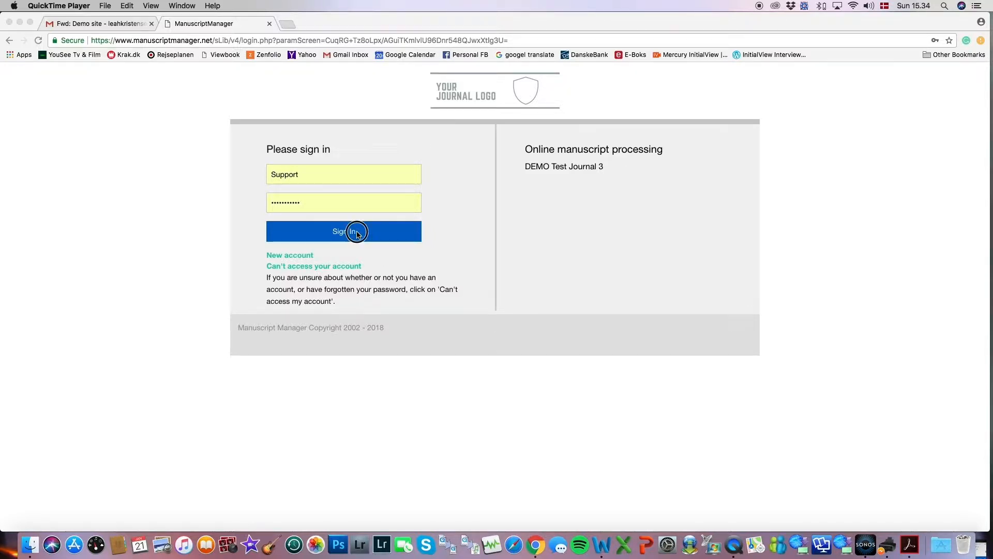
left_click(343, 230)
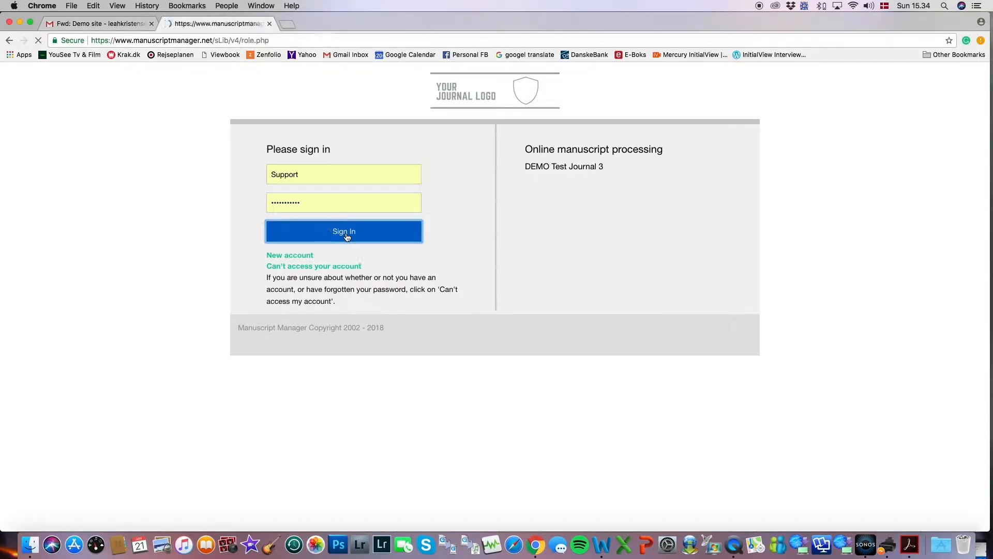
left_click(343, 231)
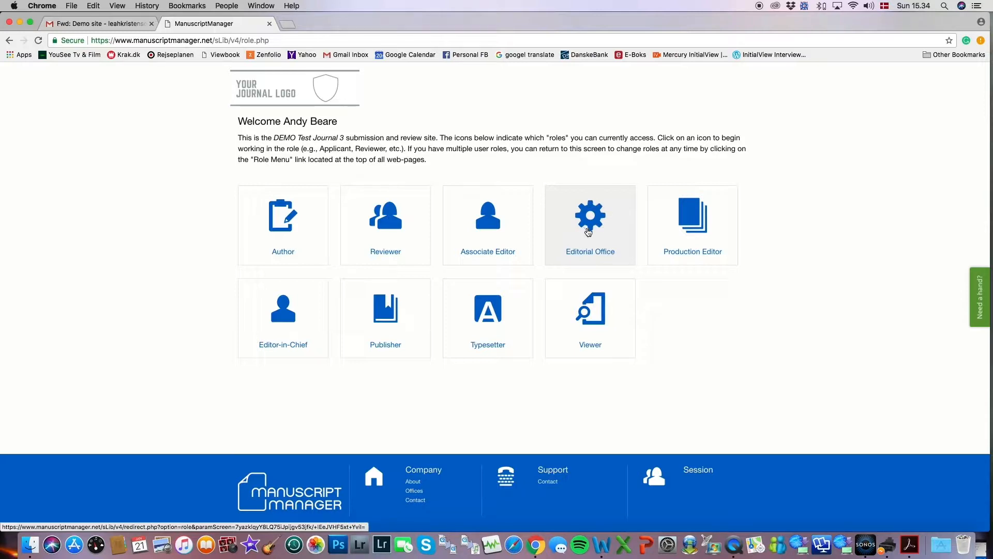
left_click(590, 224)
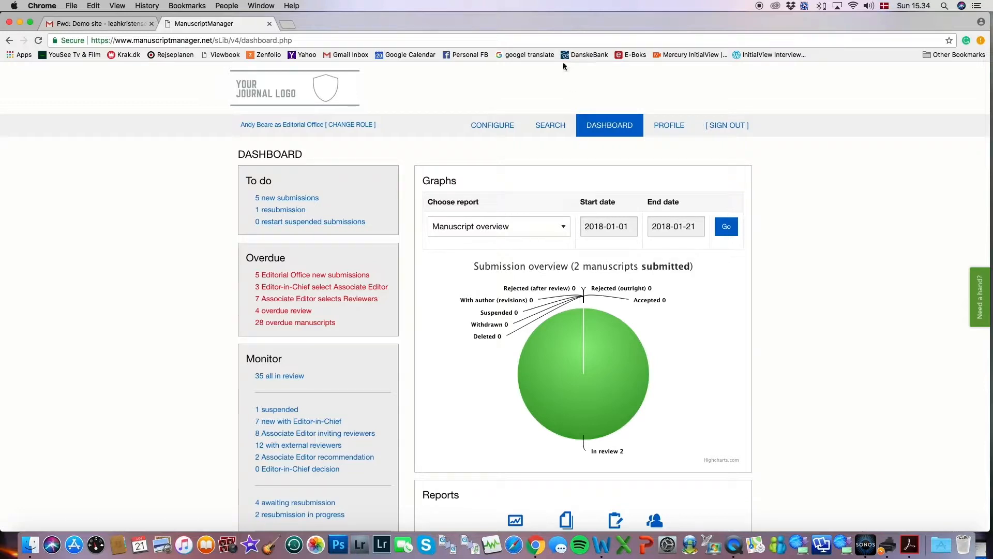
mouse_move(541, 153)
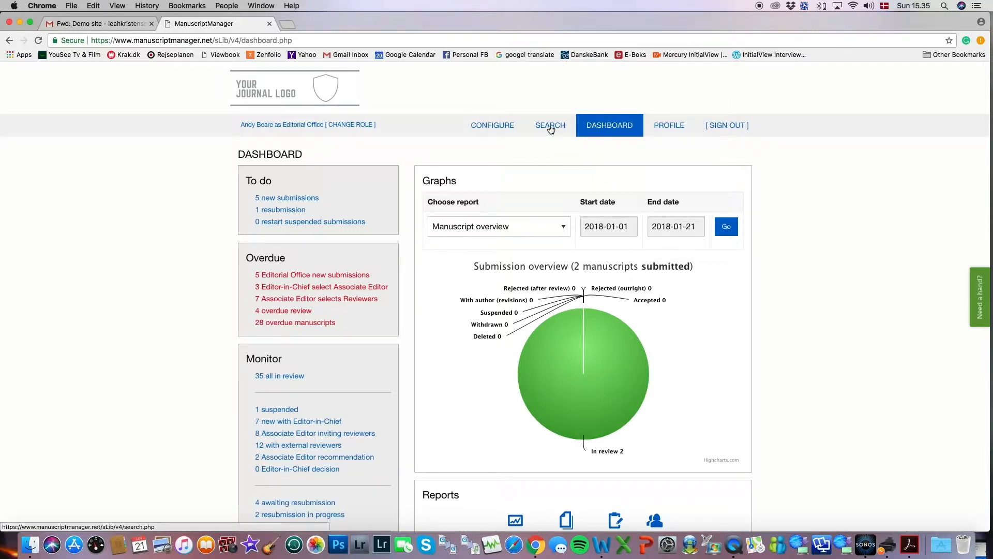
left_click(549, 125)
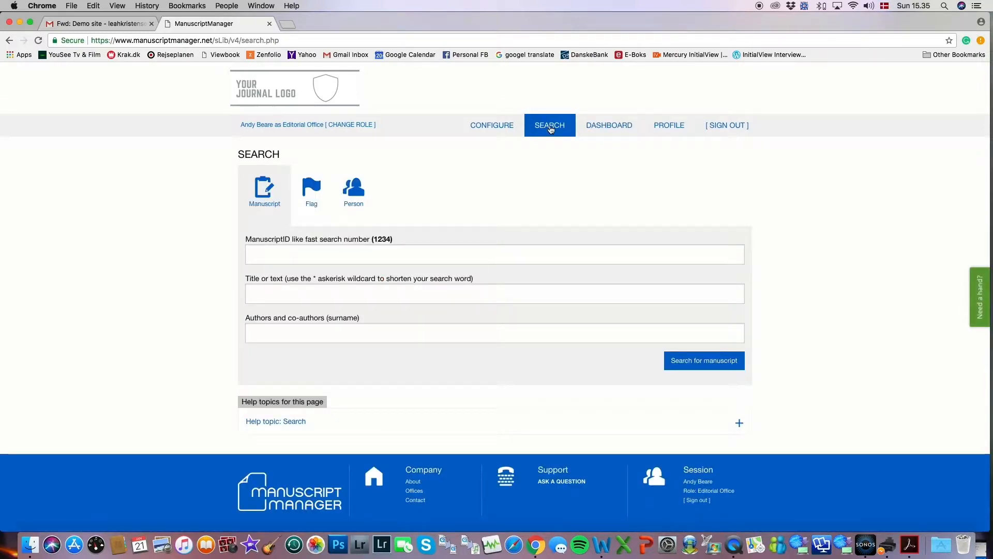
left_click(354, 191)
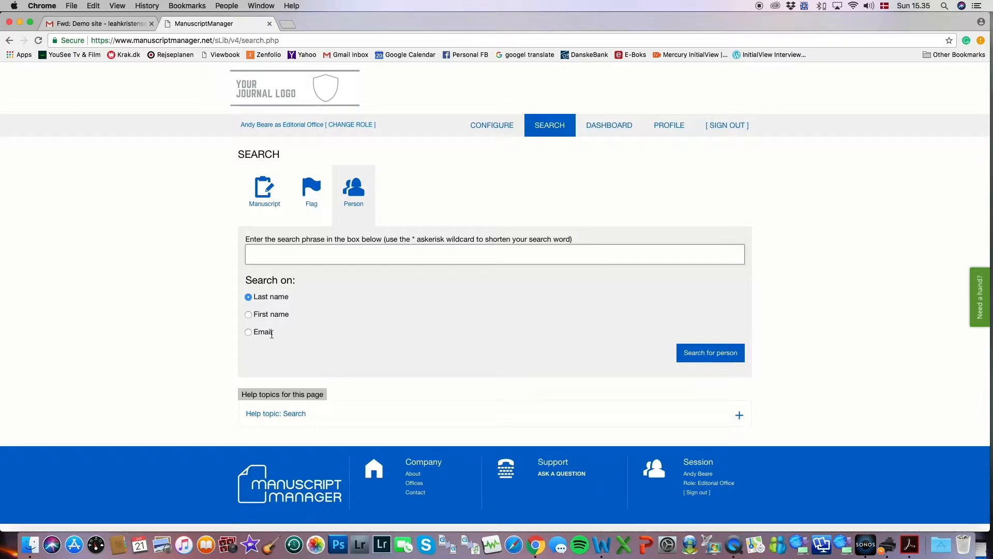
left_click(494, 255)
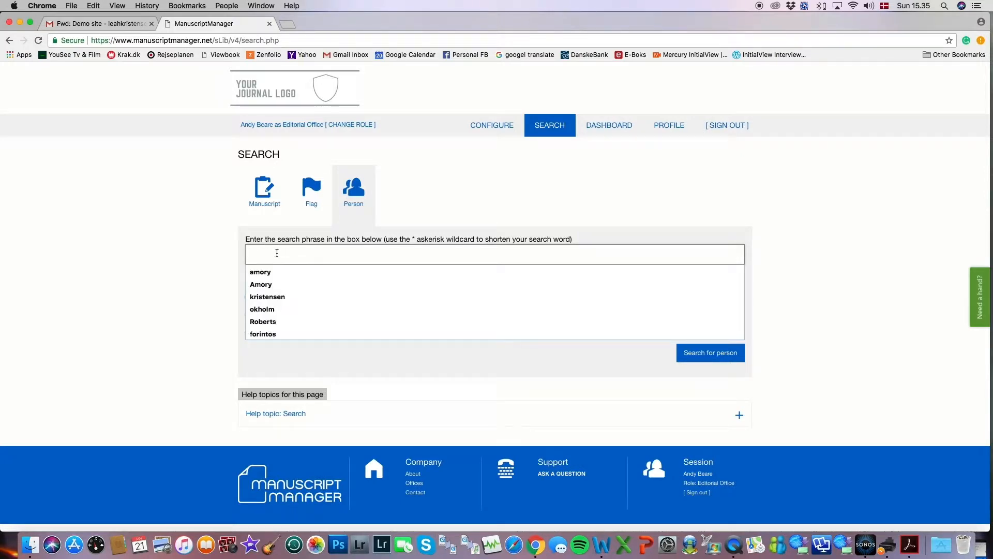
type("Amory")
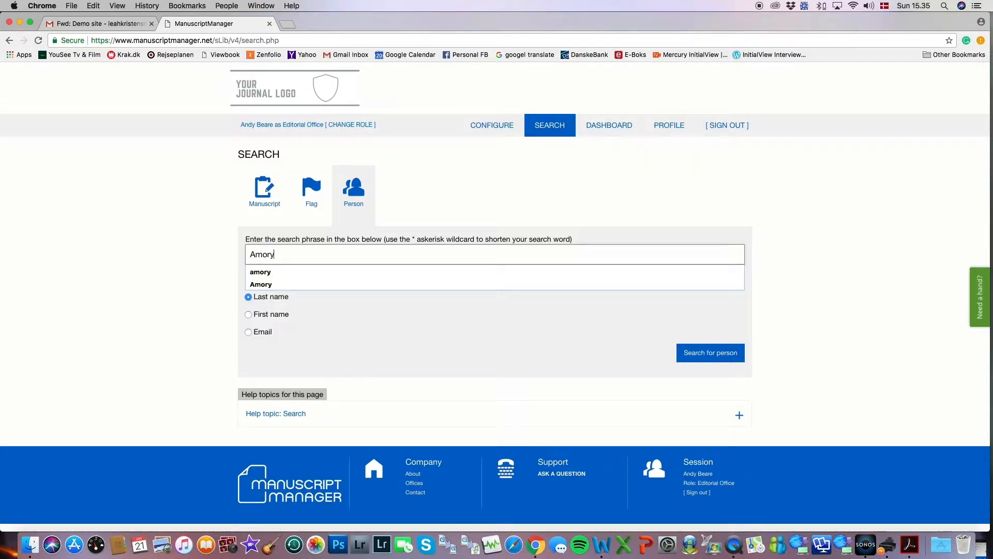
left_click(710, 353)
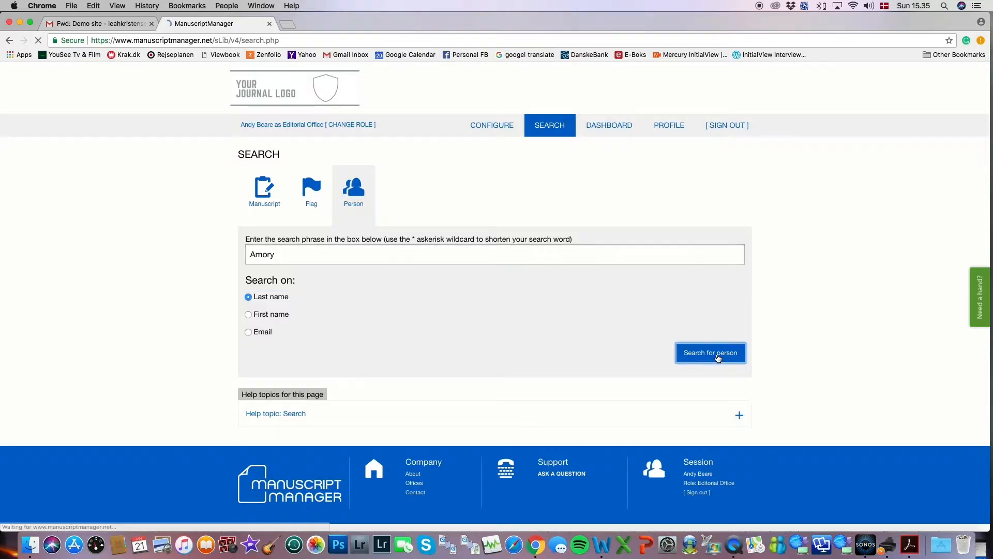
left_click(709, 352)
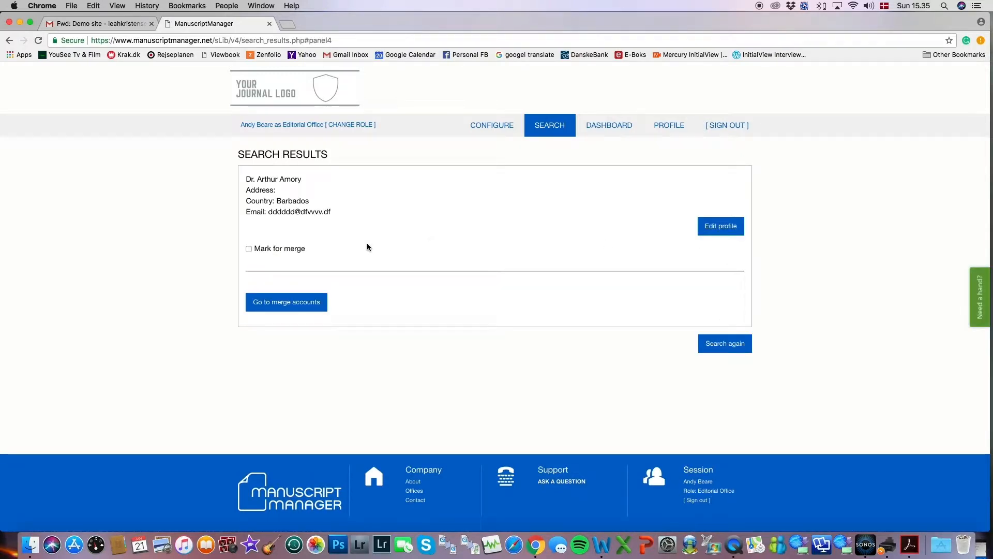
mouse_move(345, 238)
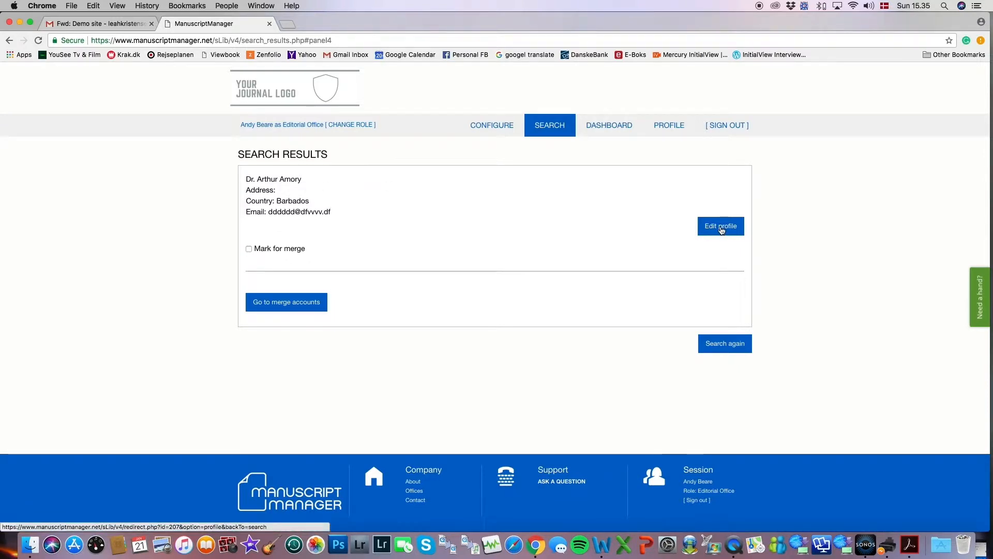
left_click(720, 226)
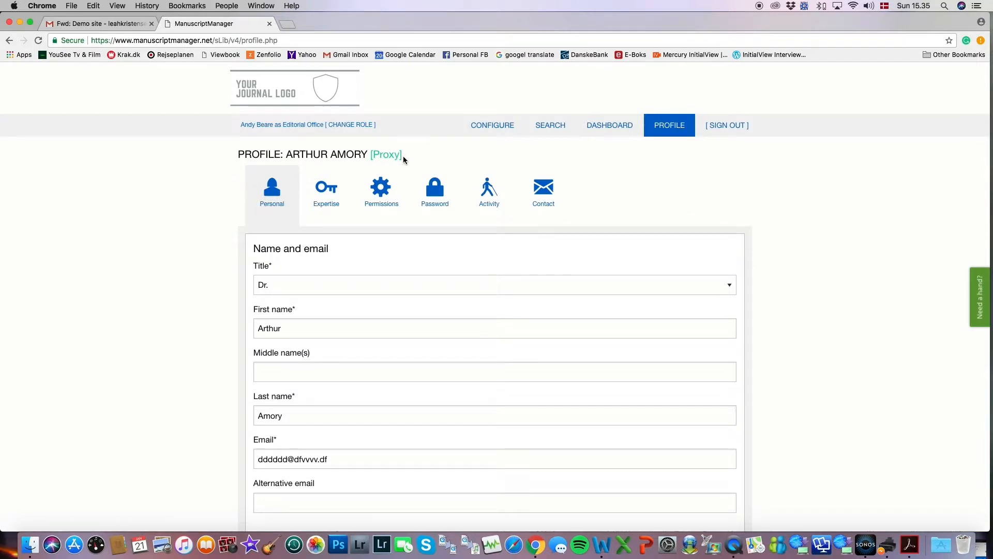
mouse_move(387, 166)
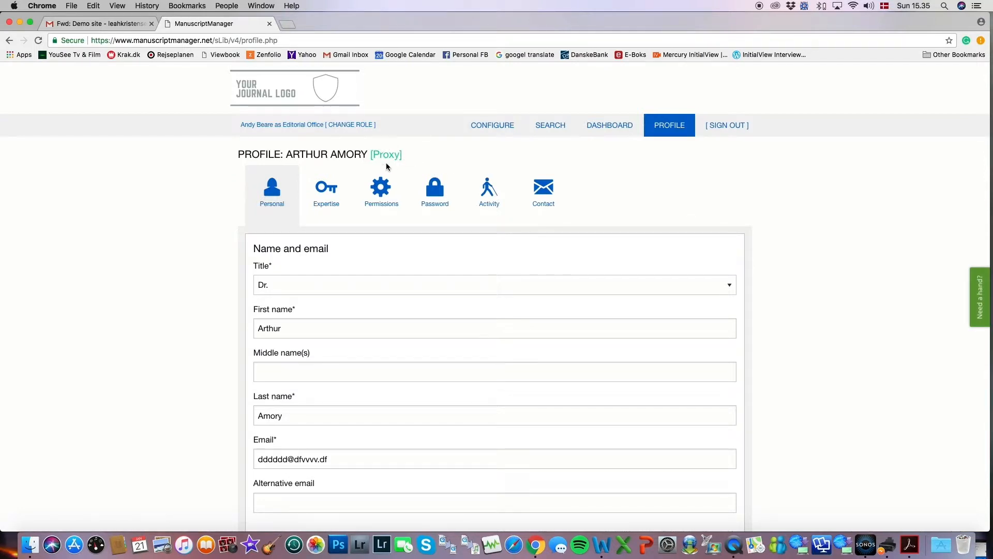
mouse_move(384, 154)
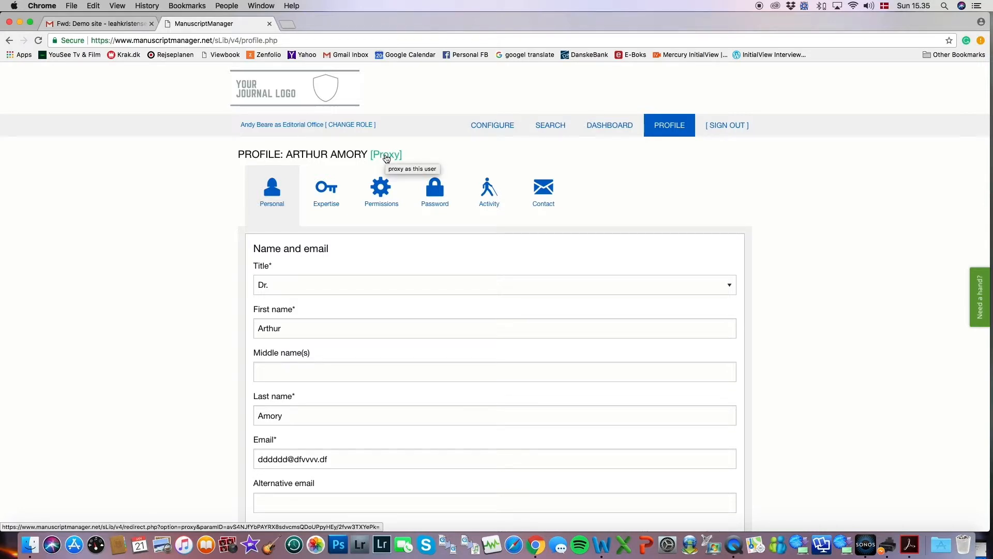
left_click(386, 154)
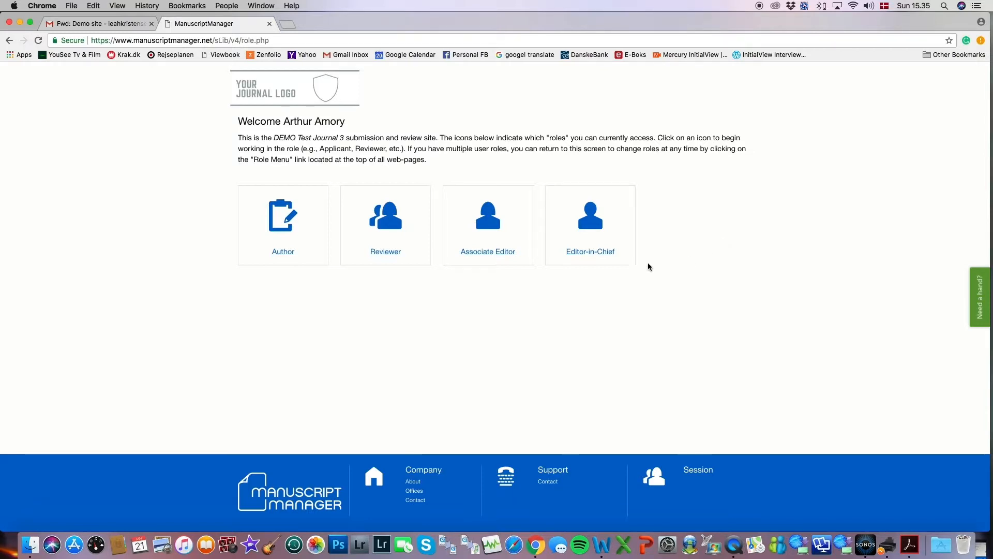
left_click(590, 213)
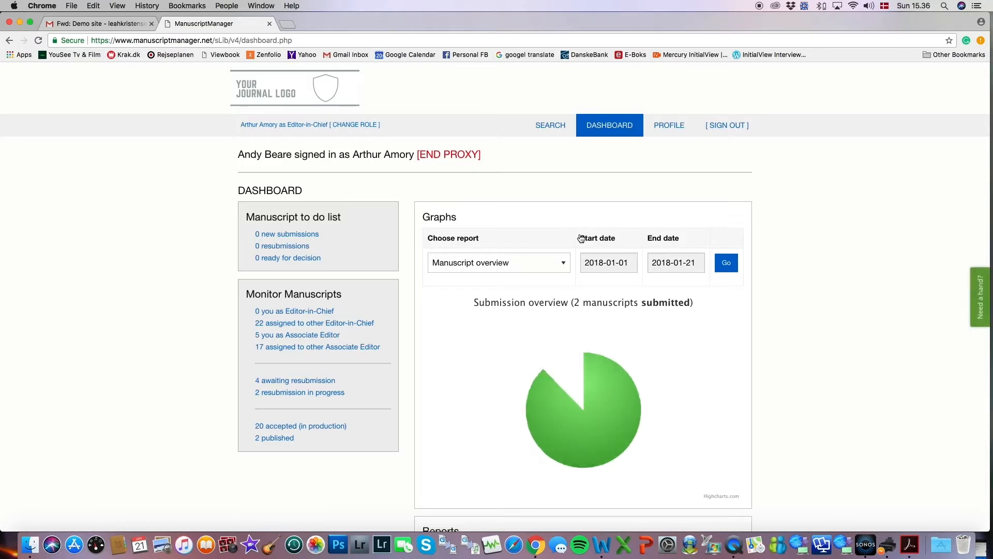
left_click(669, 126)
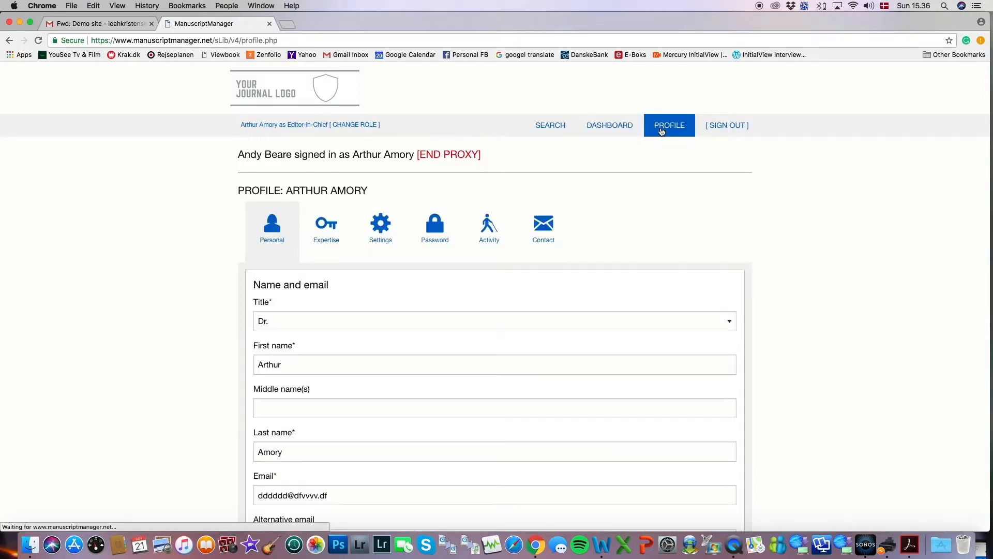
scroll("down", 3)
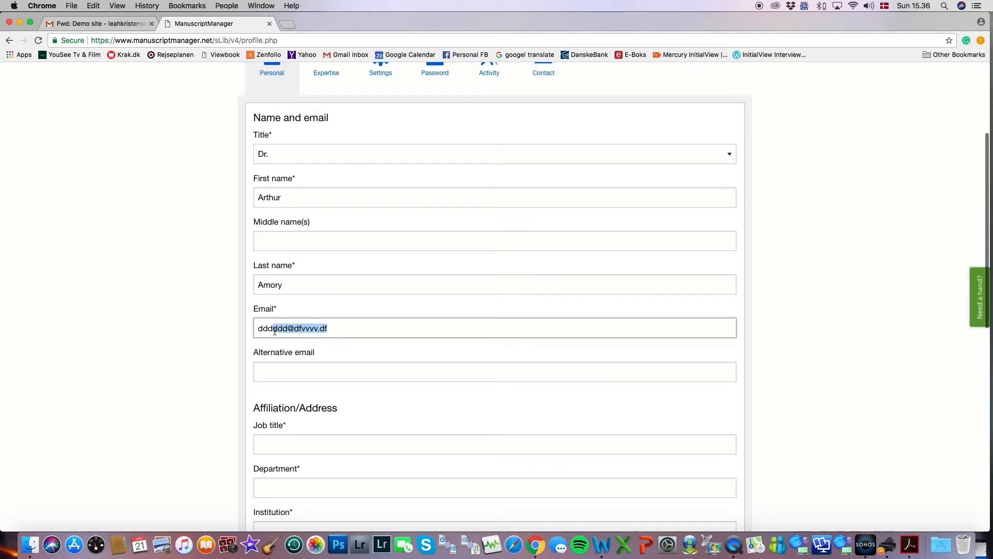
double_click(277, 327)
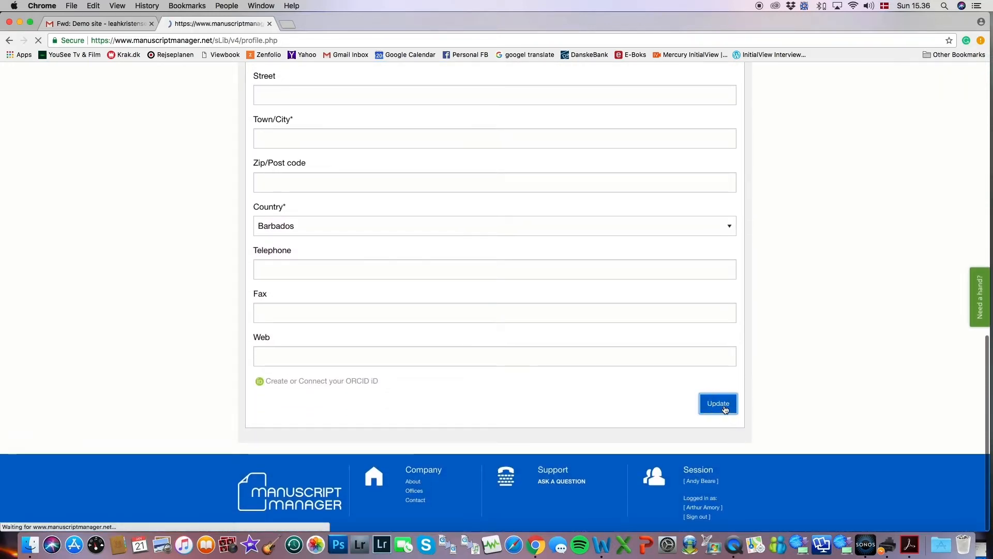
left_click(718, 403)
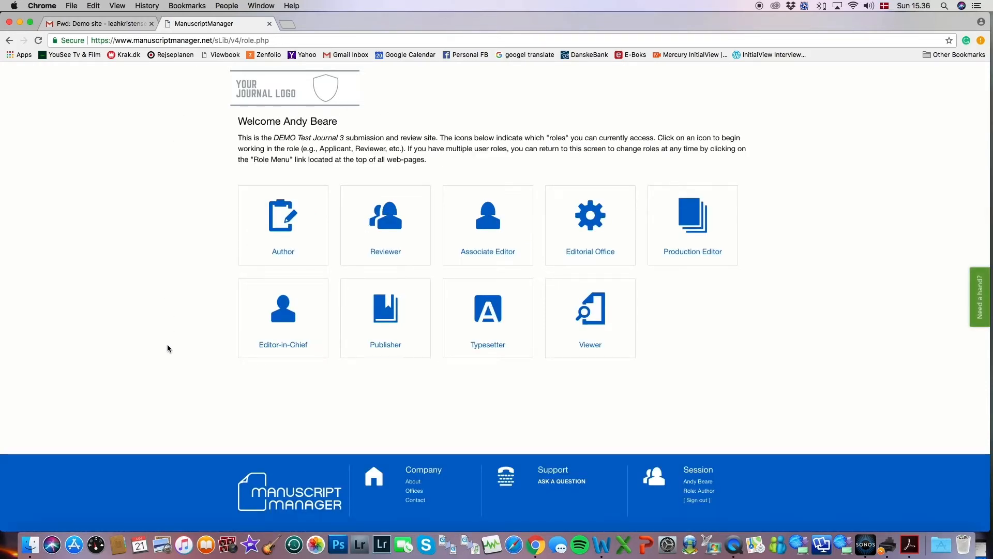
mouse_move(765, 134)
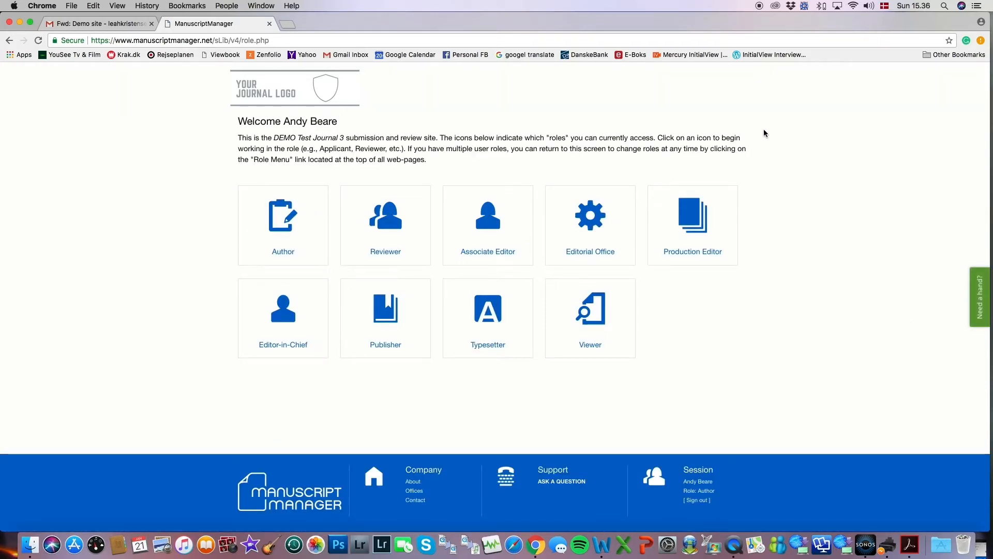
mouse_move(339, 124)
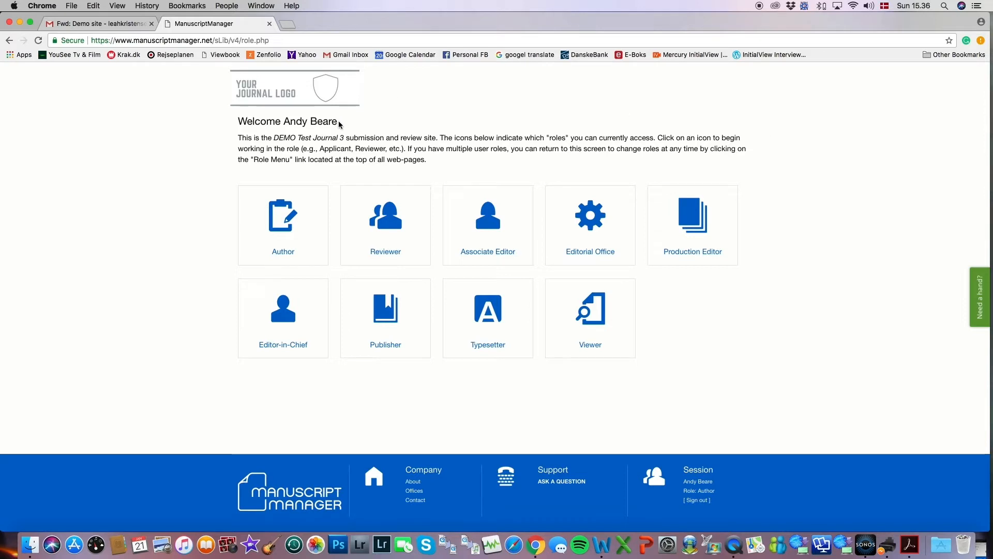